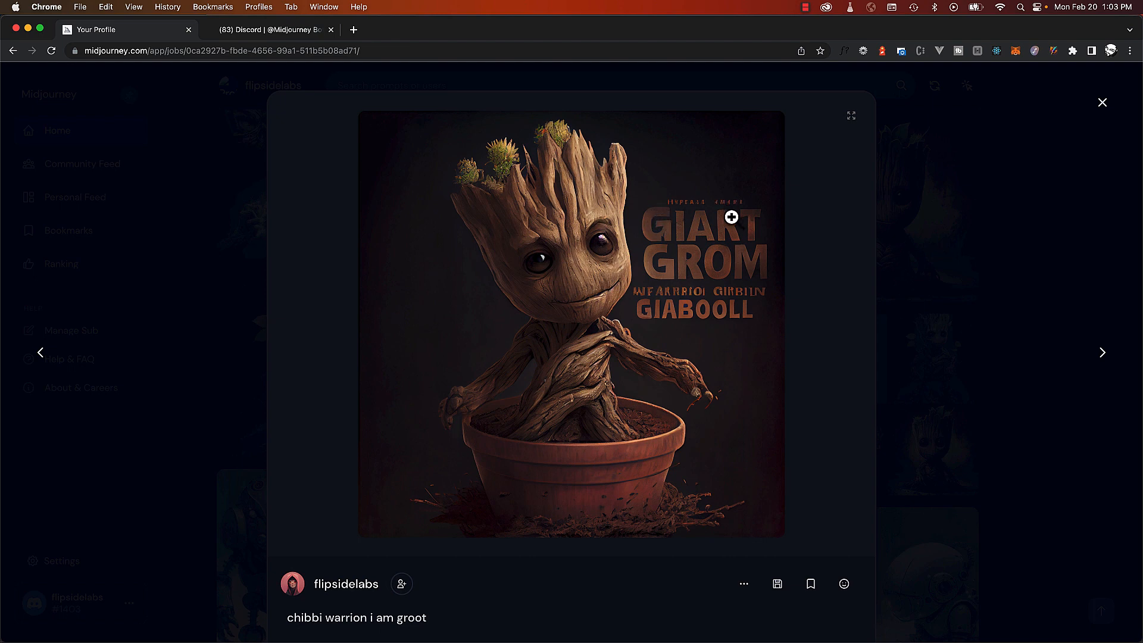
mouse_move(720, 302)
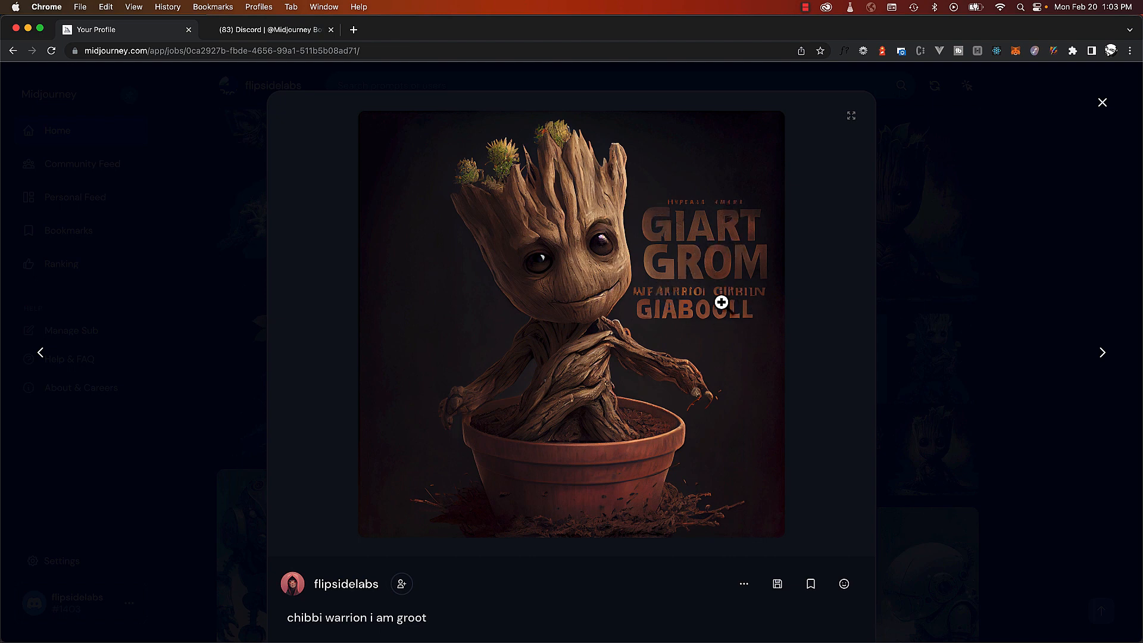
mouse_move(717, 291)
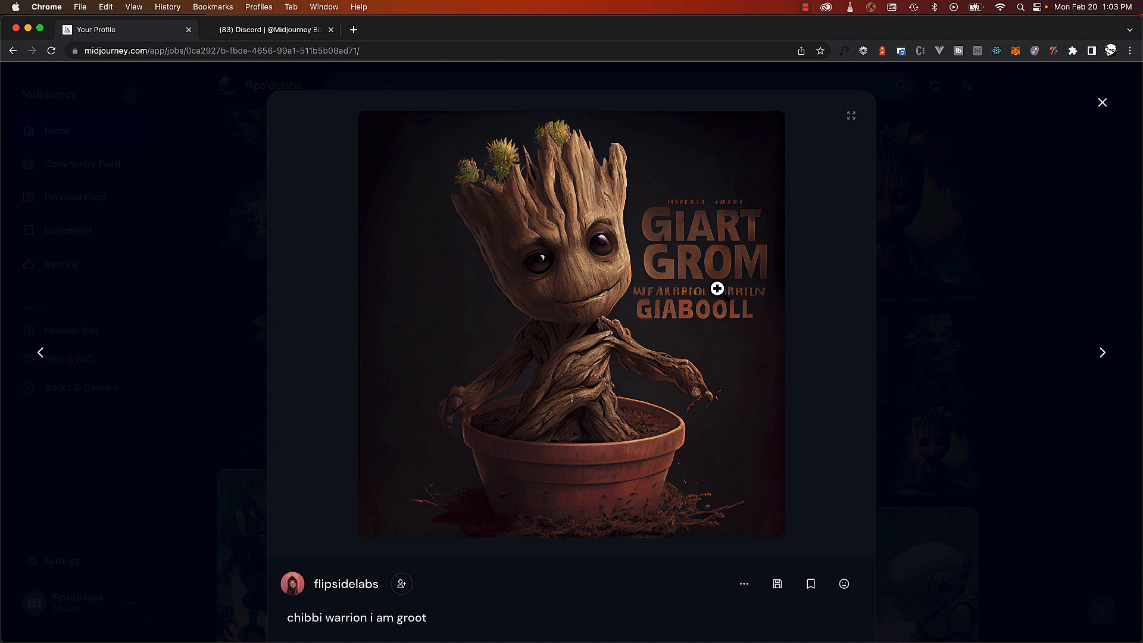
mouse_move(331, 275)
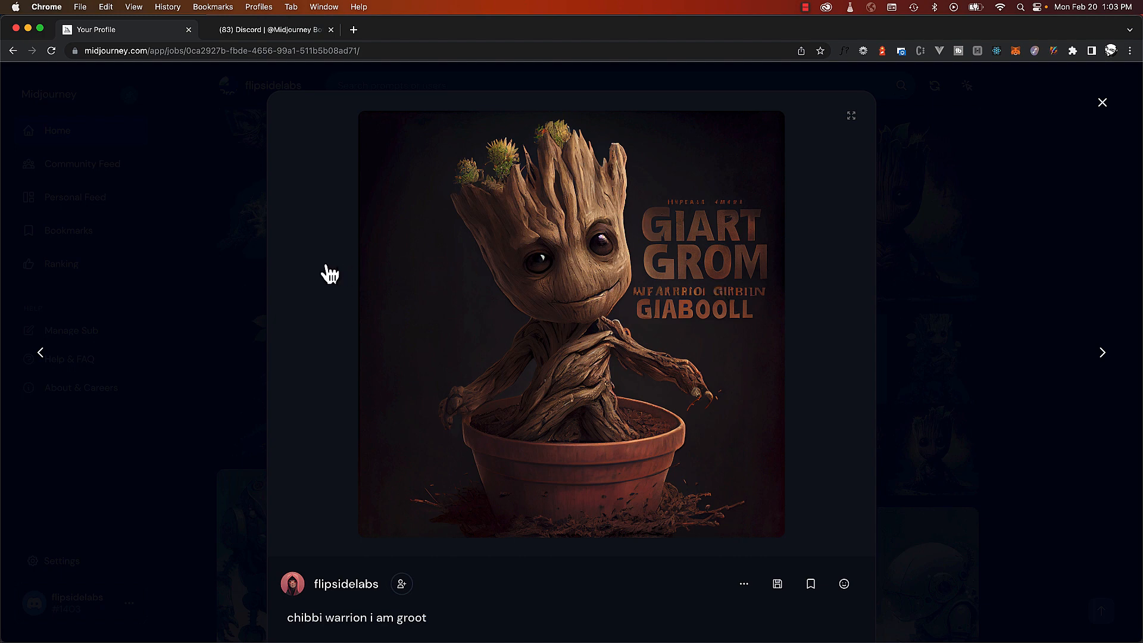
Copy the Groot image with the garbled AI text from the Midjourney viewer.
right_click(532, 284)
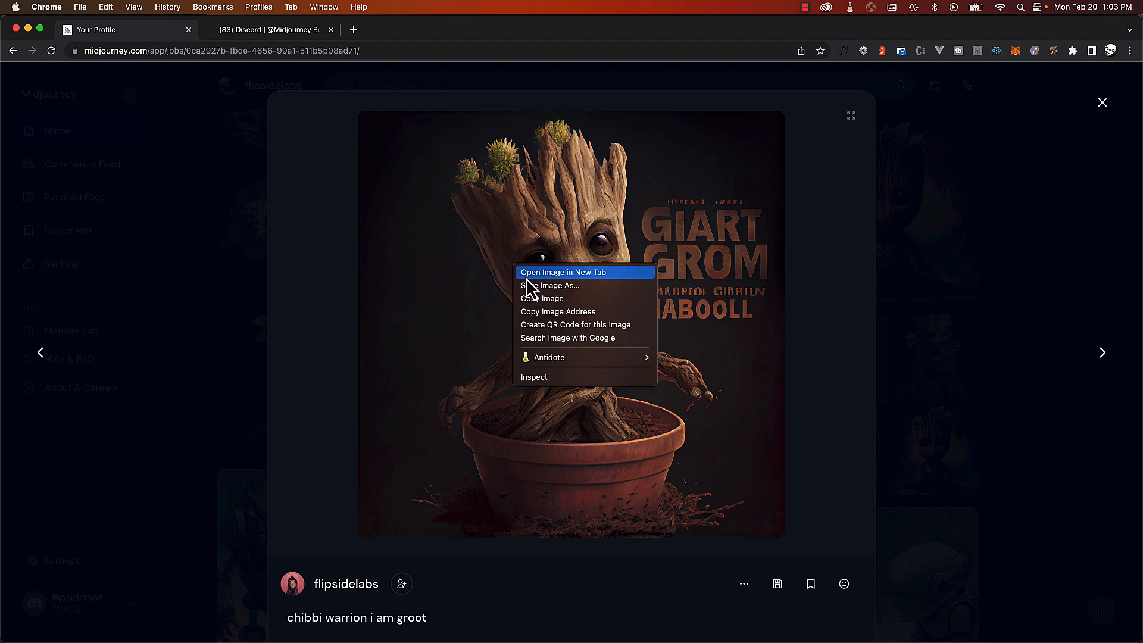
mouse_move(542, 298)
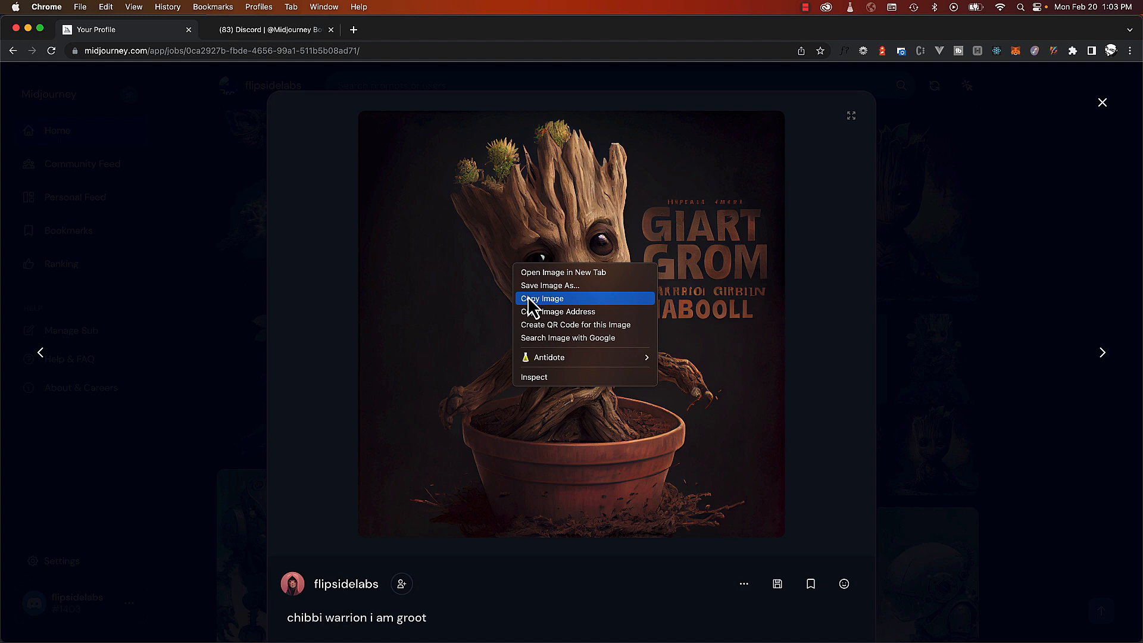
click(544, 298)
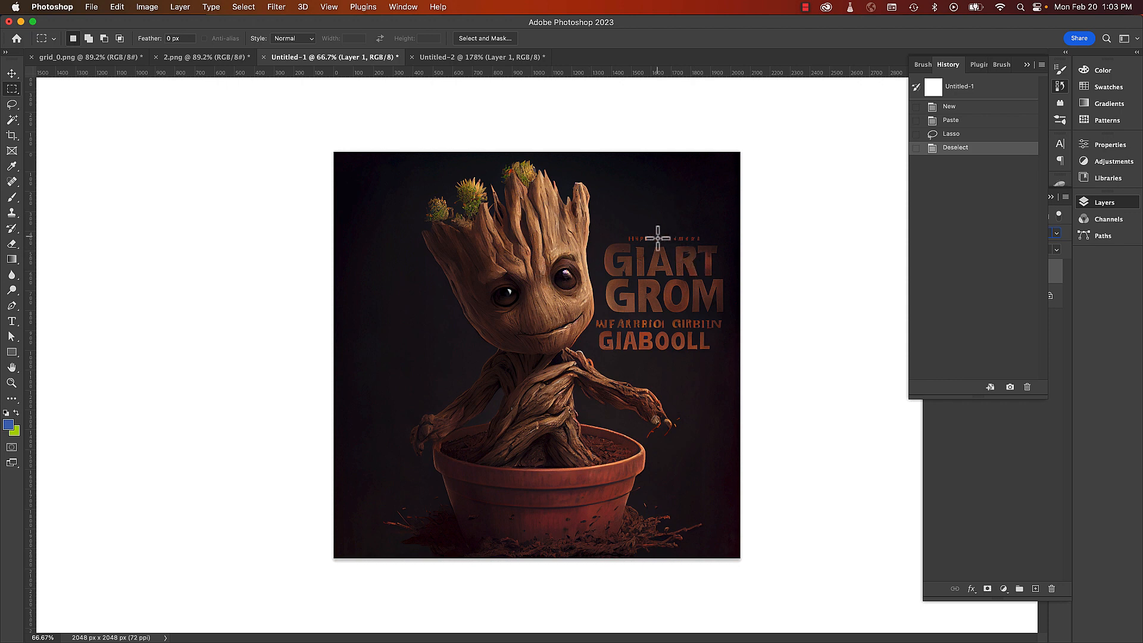
mouse_move(199, 162)
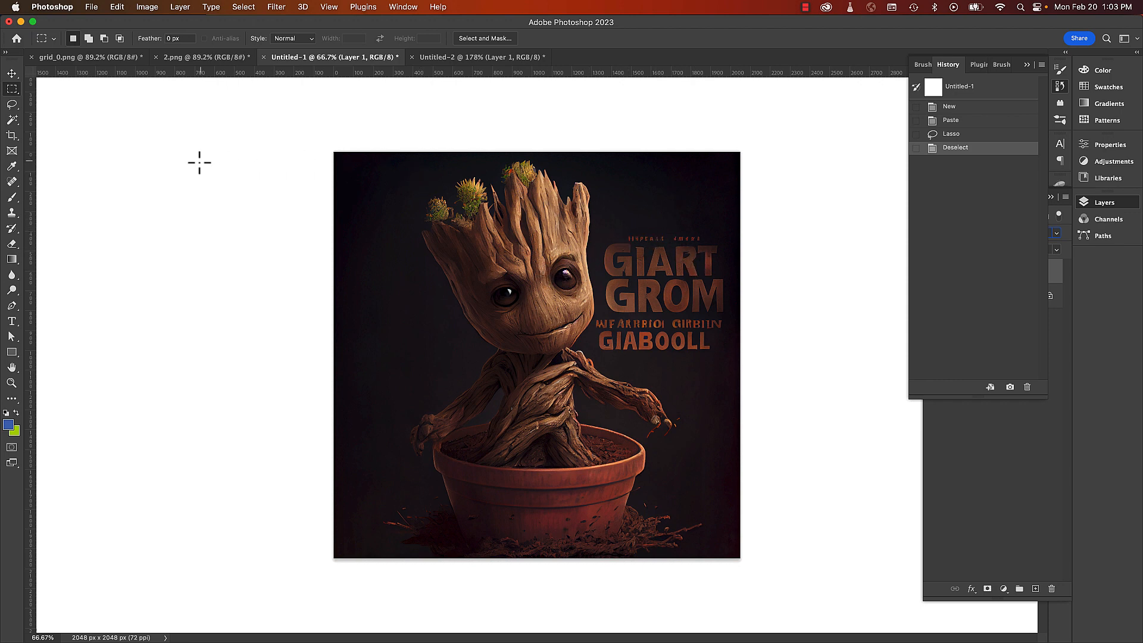
Lasso a freehand selection around the GIART GROM text beside Groot.
click(13, 104)
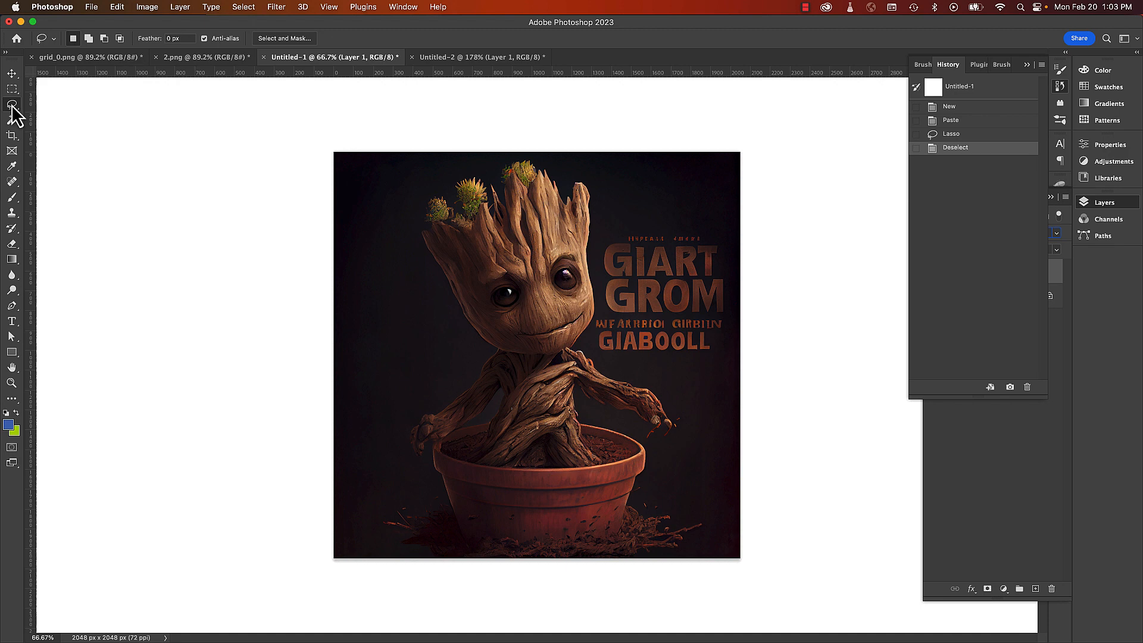
right_click(12, 104)
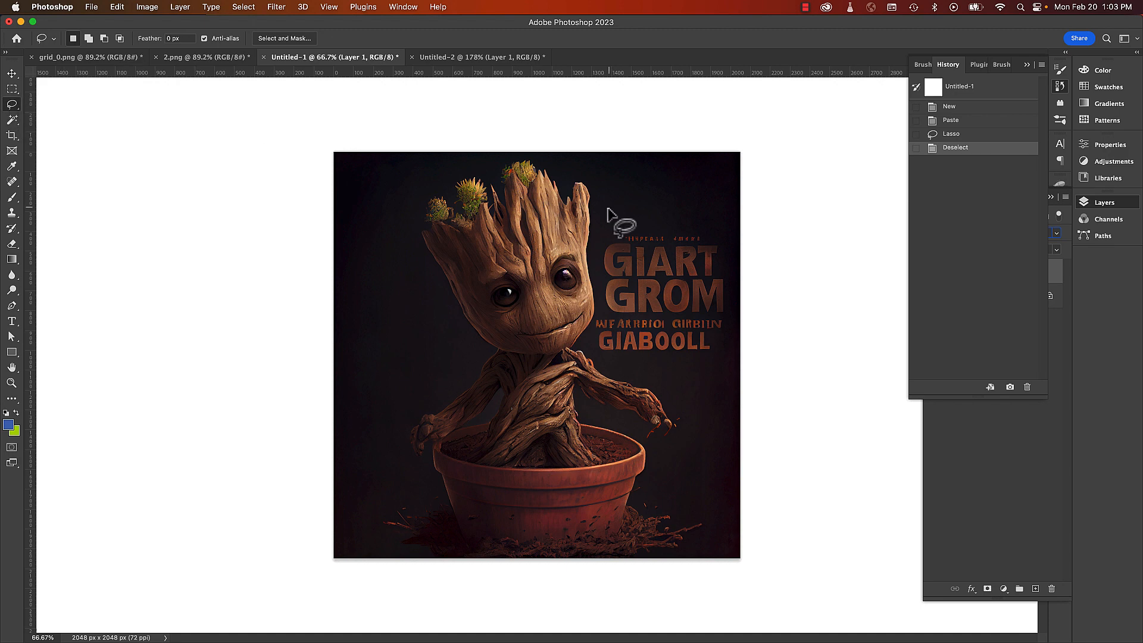
mouse_move(605, 298)
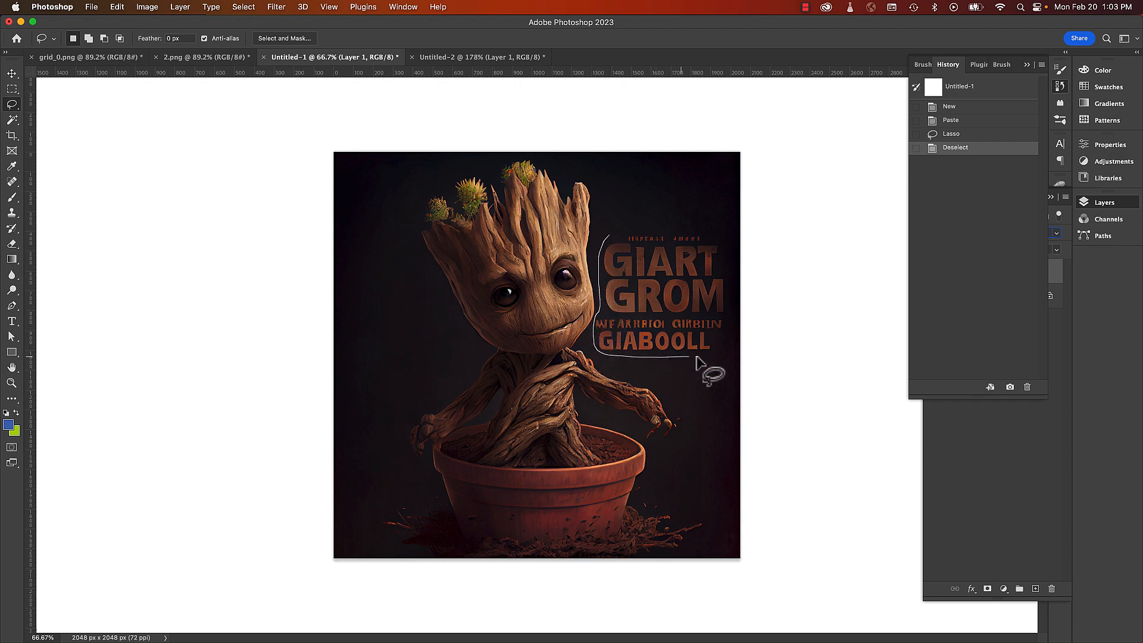
mouse_move(725, 263)
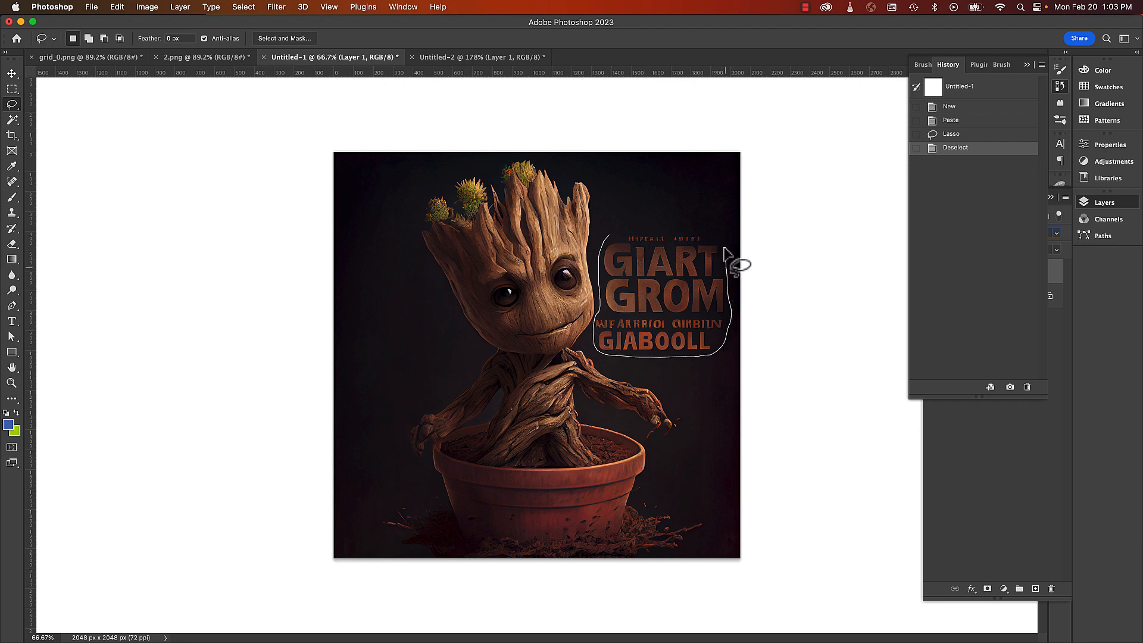
click(117, 6)
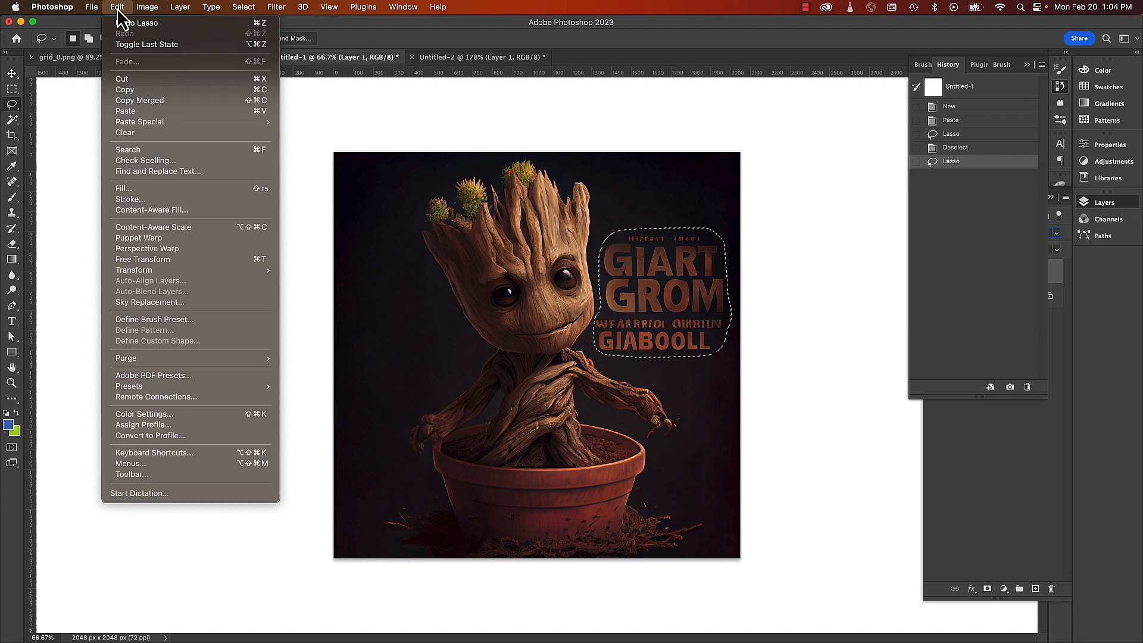
mouse_move(188, 210)
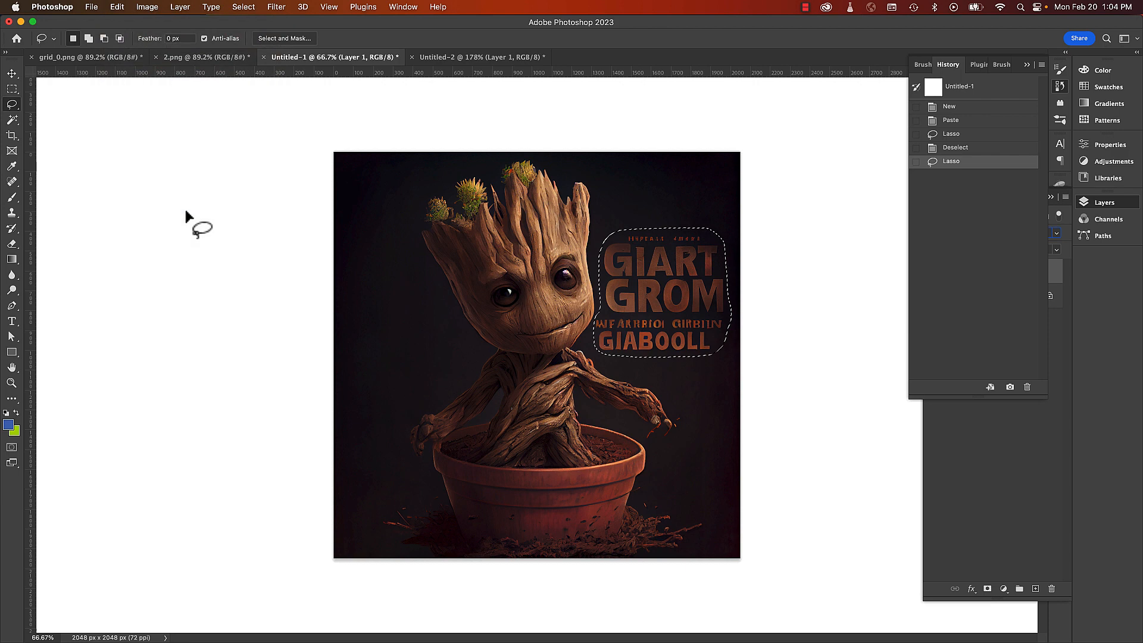
Remove the garbled text with Content-Aware Fill, leaving the dark background.
click(116, 7)
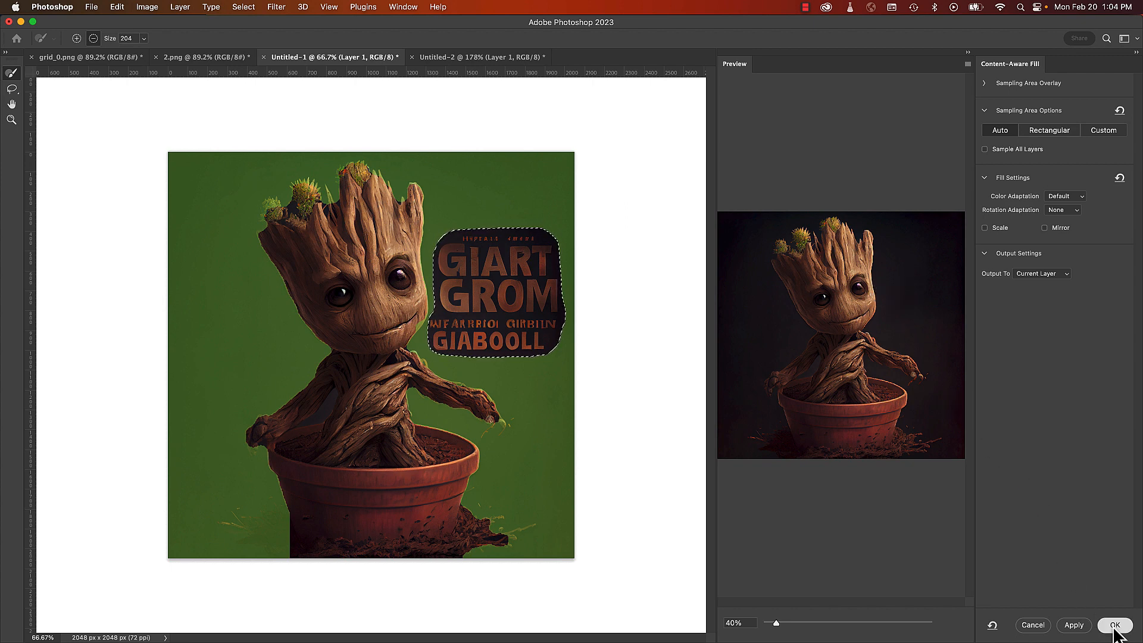
click(1114, 624)
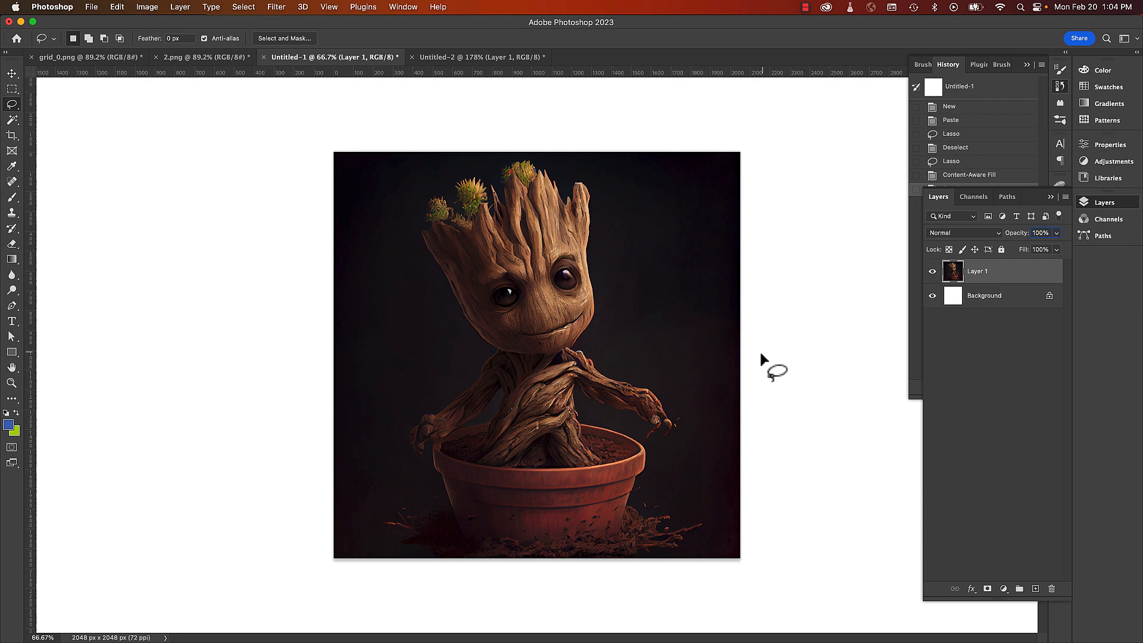
mouse_move(716, 447)
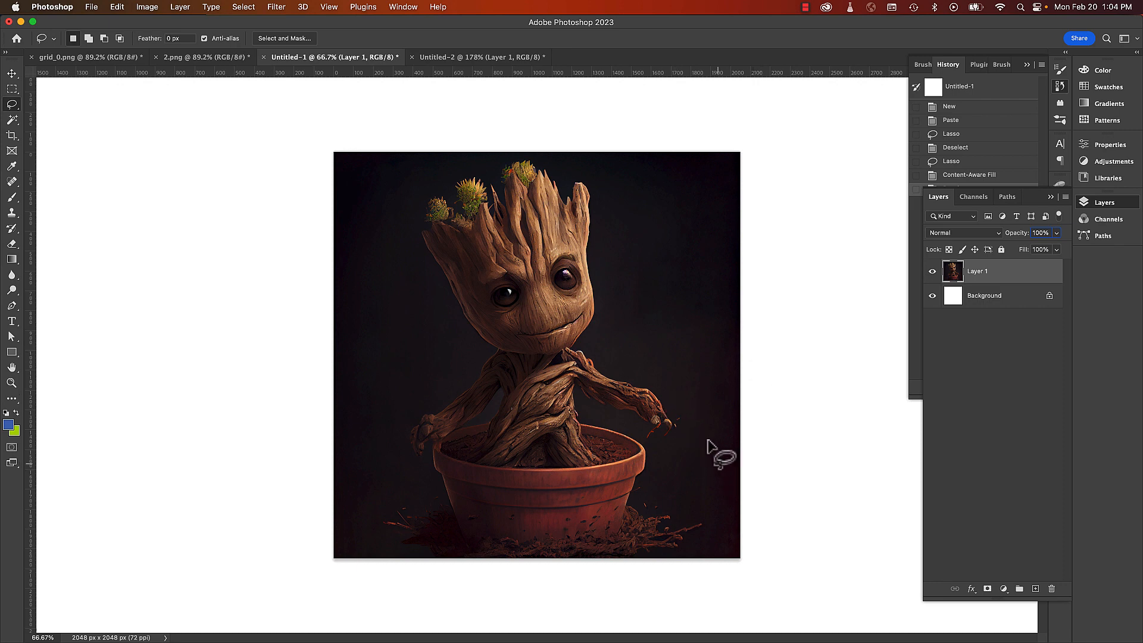
mouse_move(710, 444)
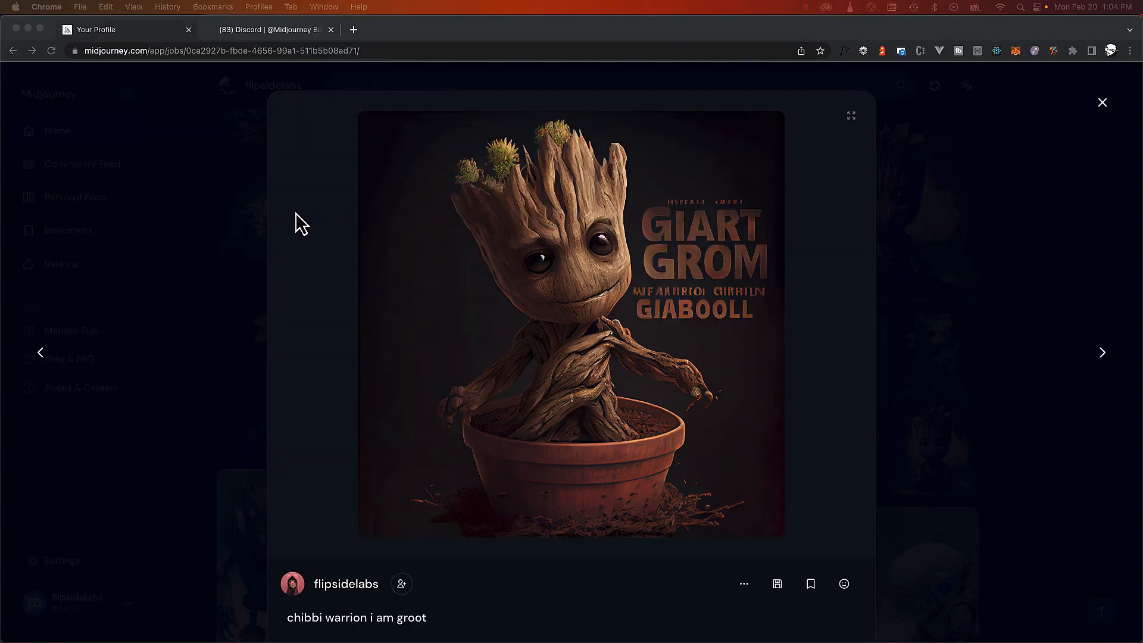
mouse_move(1101, 102)
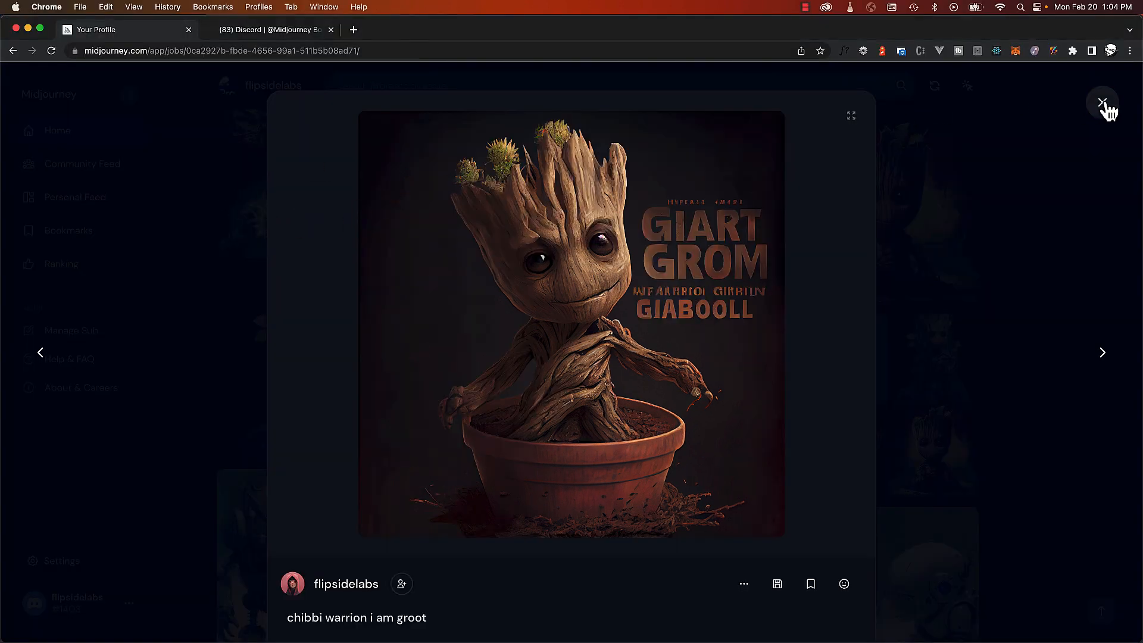
Save the AMITA portrait from Midjourney as photopea.png in the example folder.
click(1102, 103)
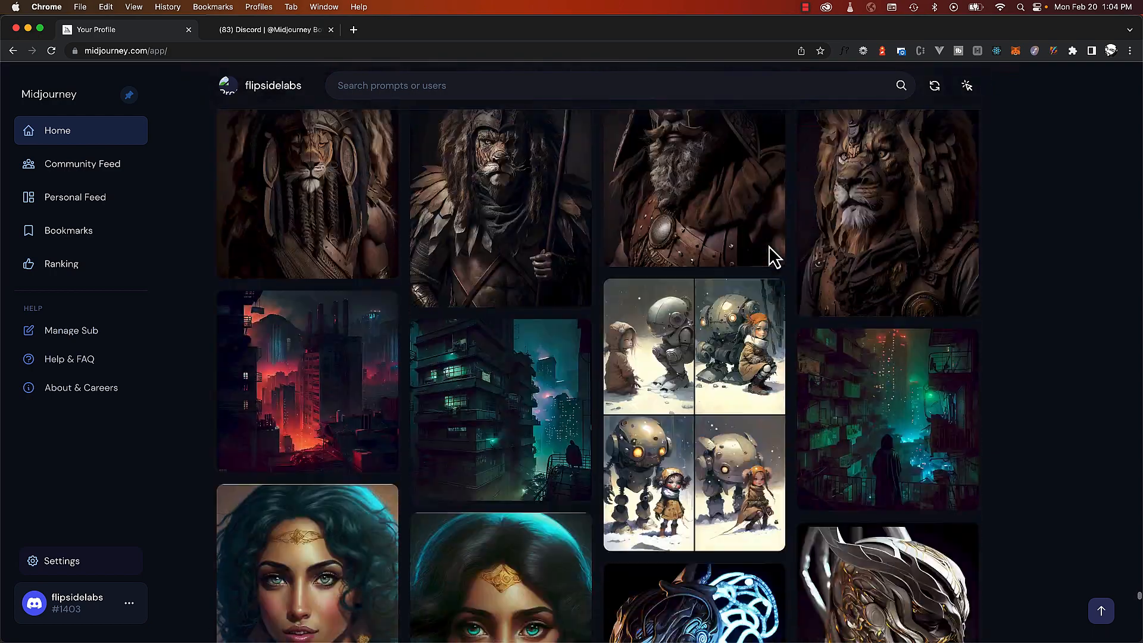
scroll(down, 3)
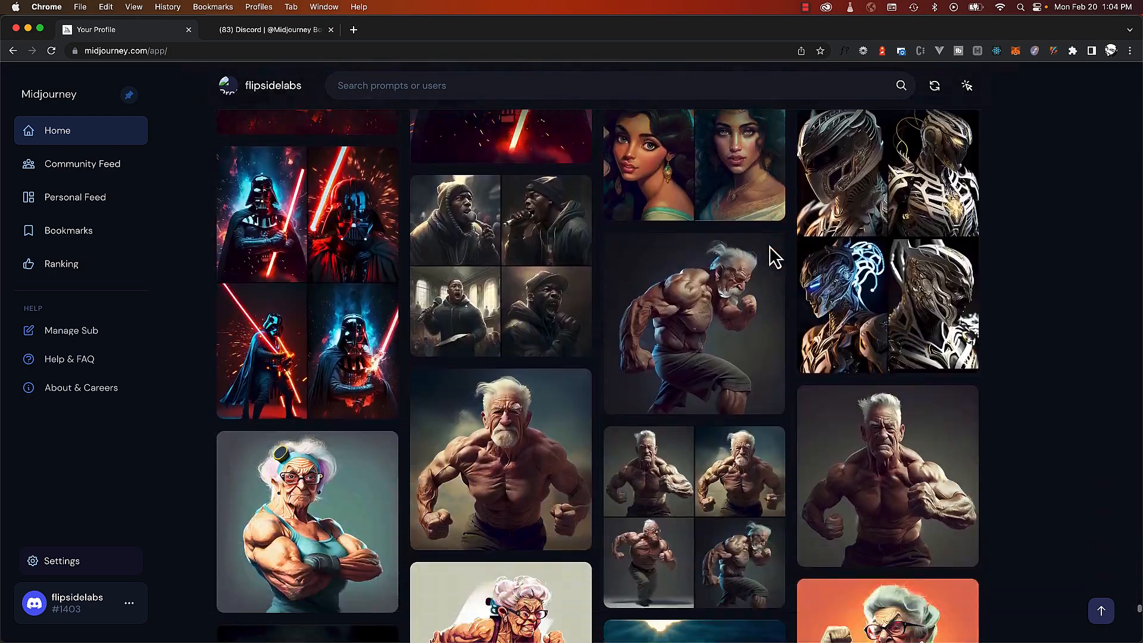
scroll(down, 3)
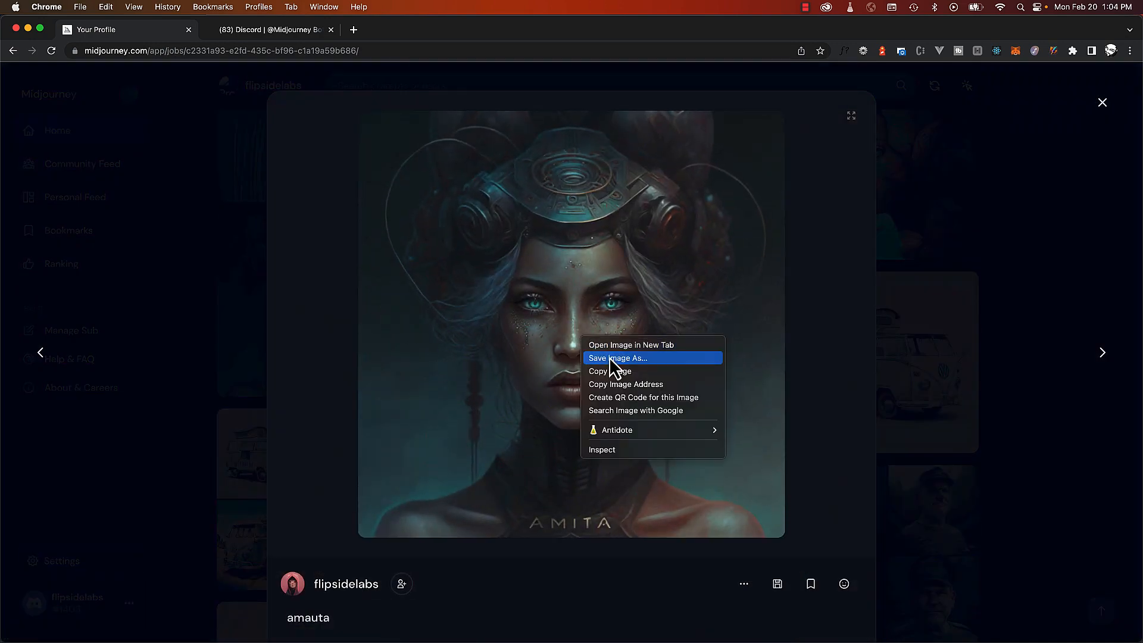
click(617, 357)
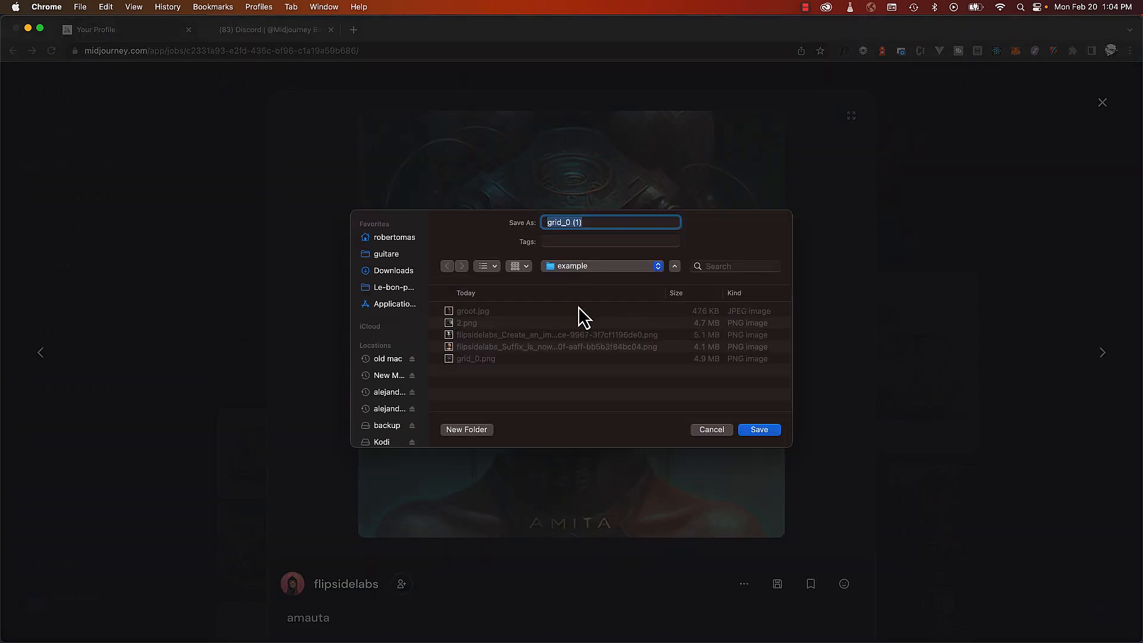
text(photopea)
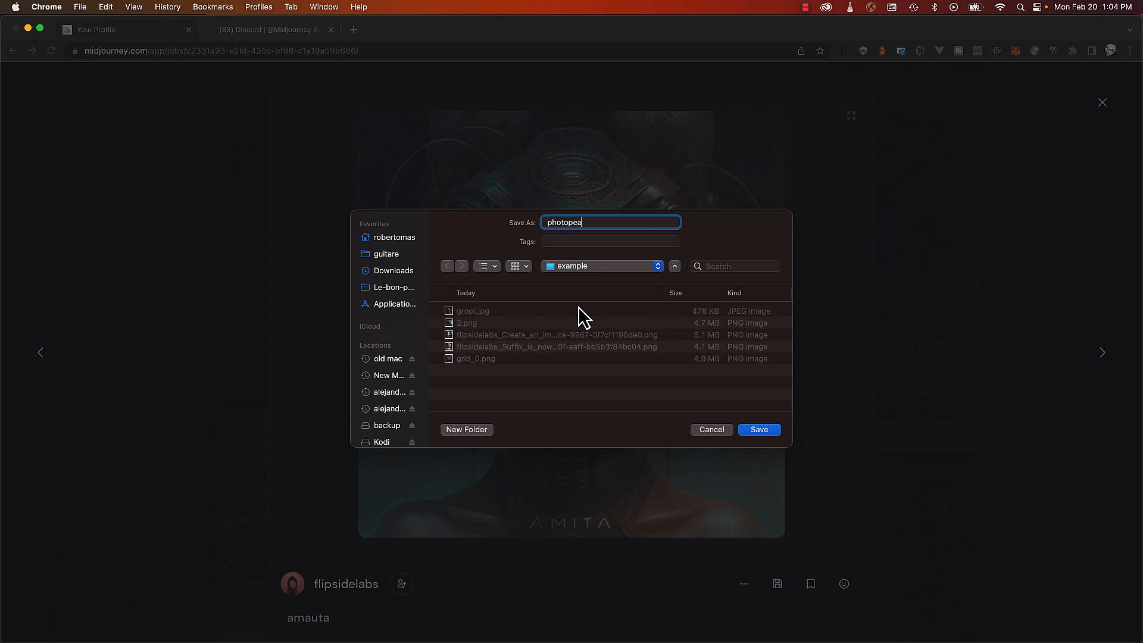
click(757, 429)
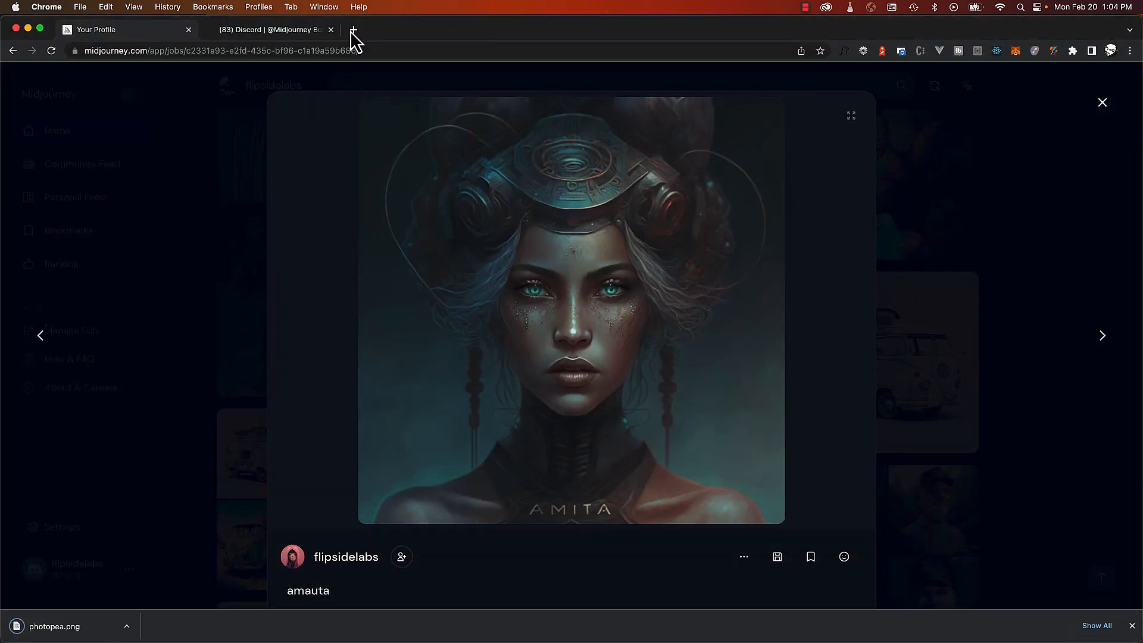
Load photopea.png from the computer into Photopea in a new browser tab.
click(353, 30)
text(photopea.com)
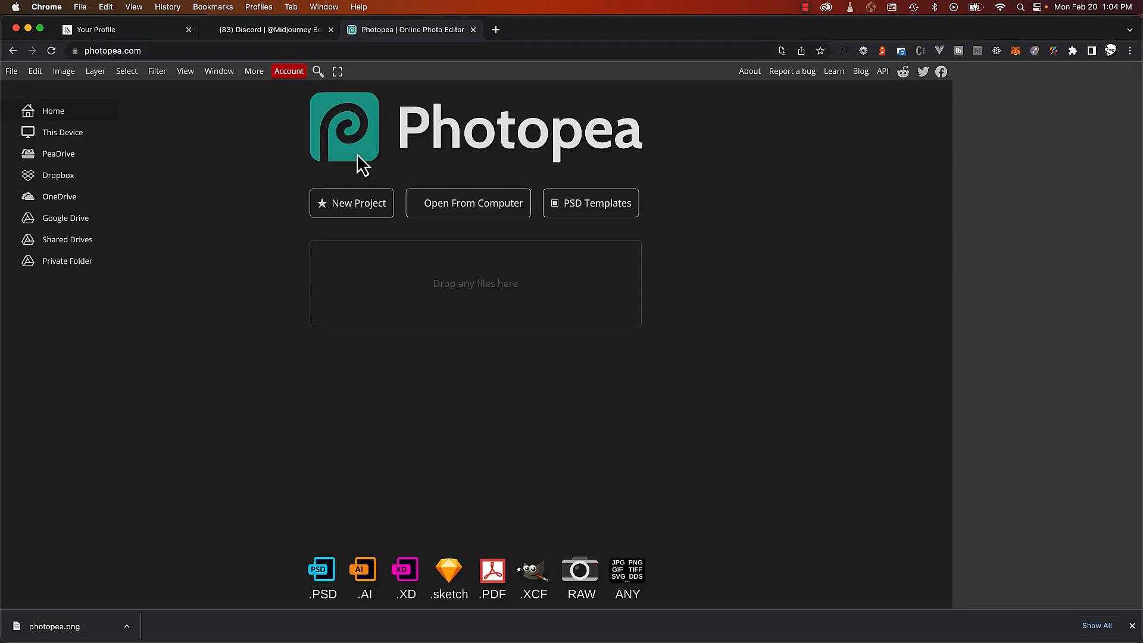
mouse_move(231, 173)
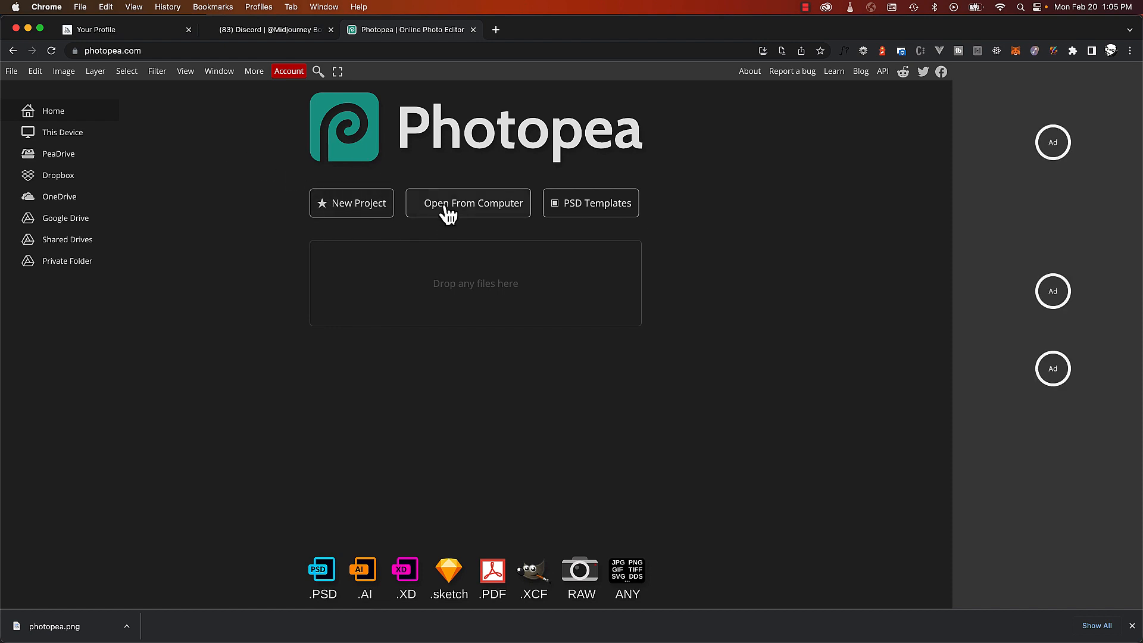
click(467, 203)
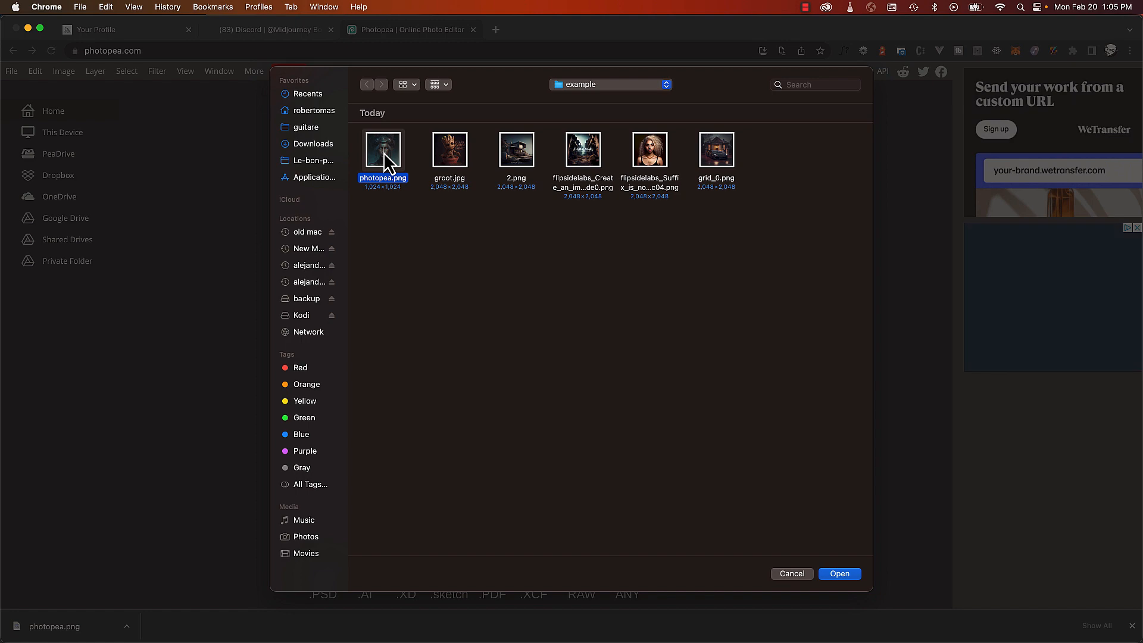
click(839, 574)
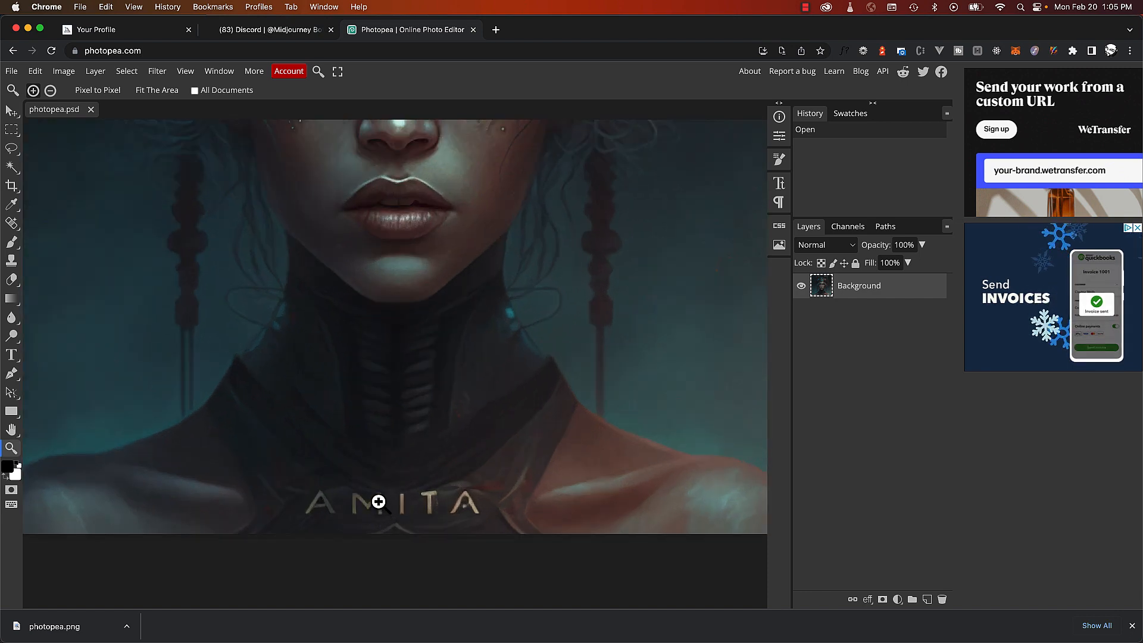
Zoom in and draw a rectangular selection around the AMITA lettering.
click(12, 130)
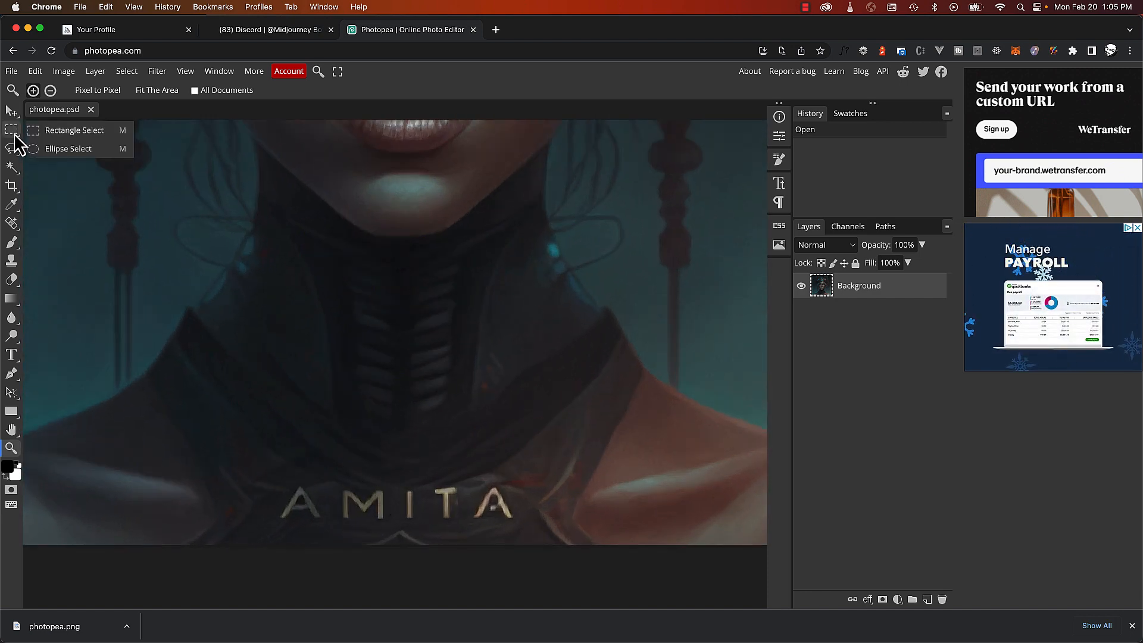
click(74, 130)
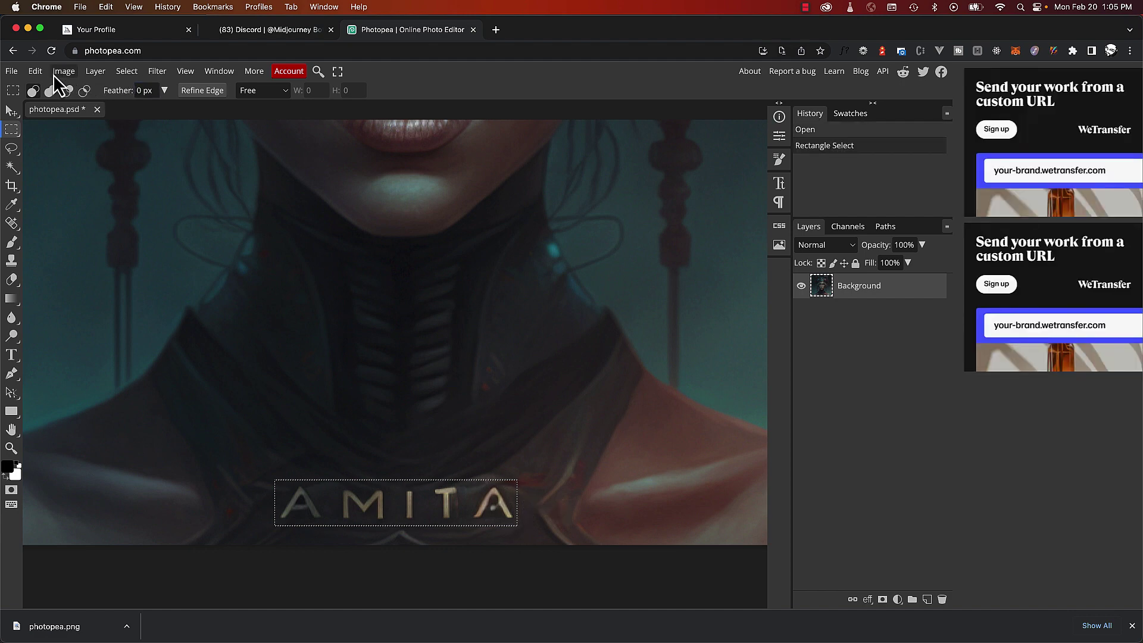
click(35, 70)
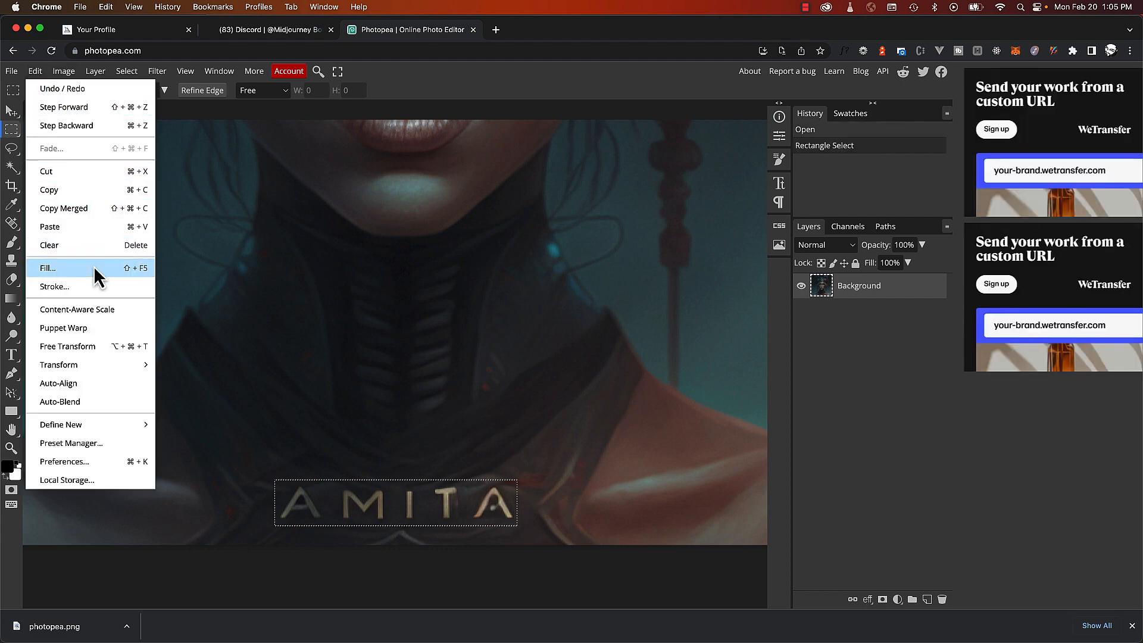
Fill the selection with Content Aware to erase AMITA, then deselect.
click(48, 268)
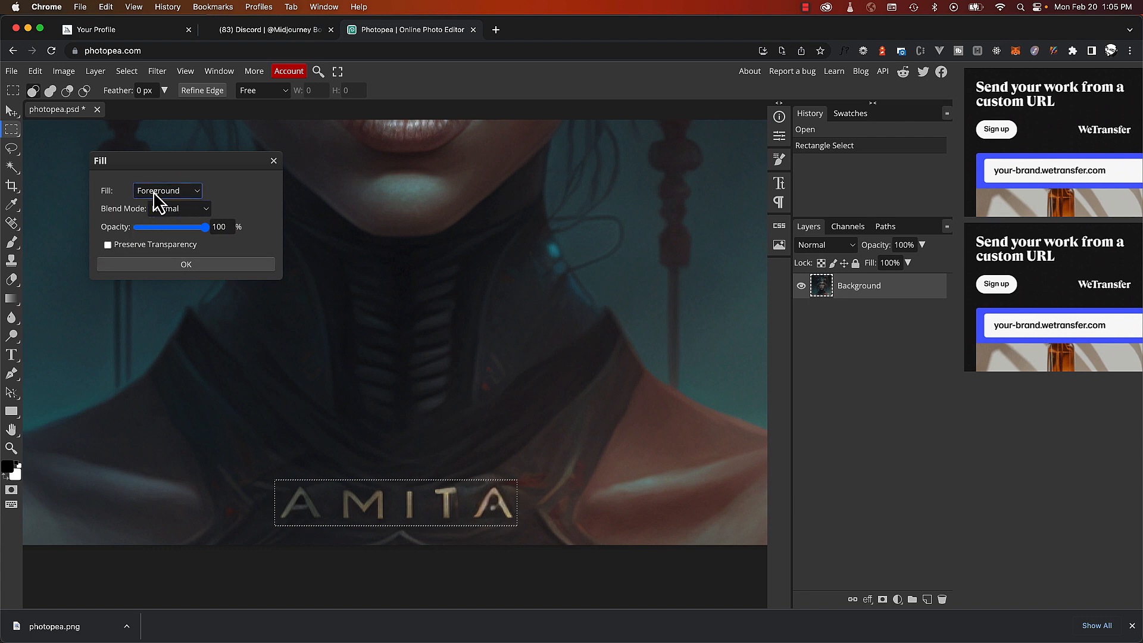
click(166, 190)
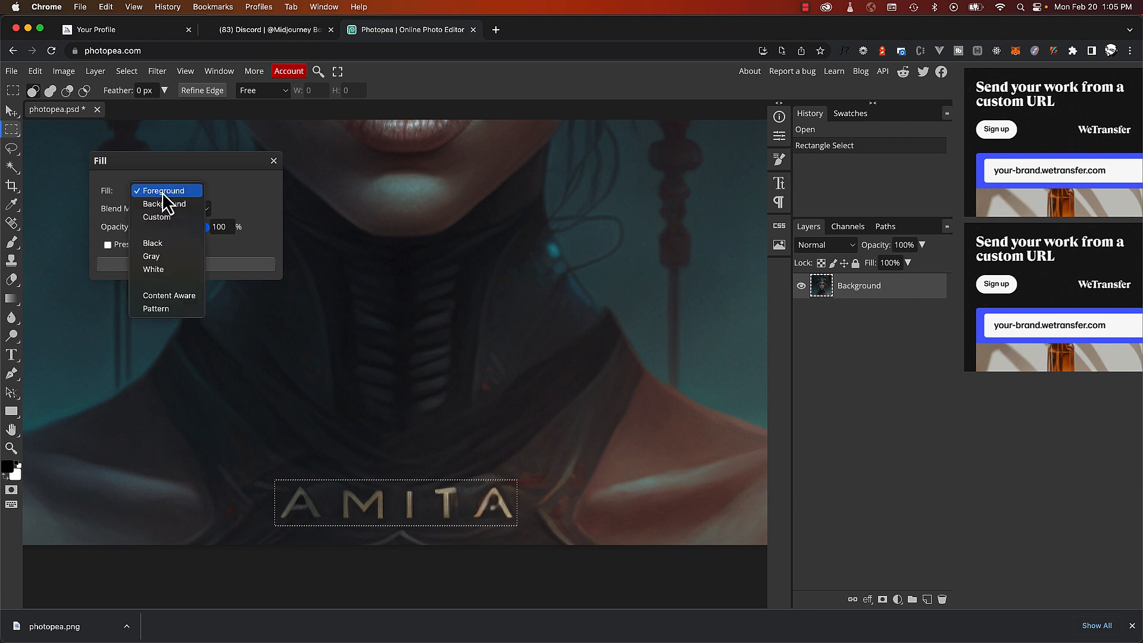
mouse_move(169, 295)
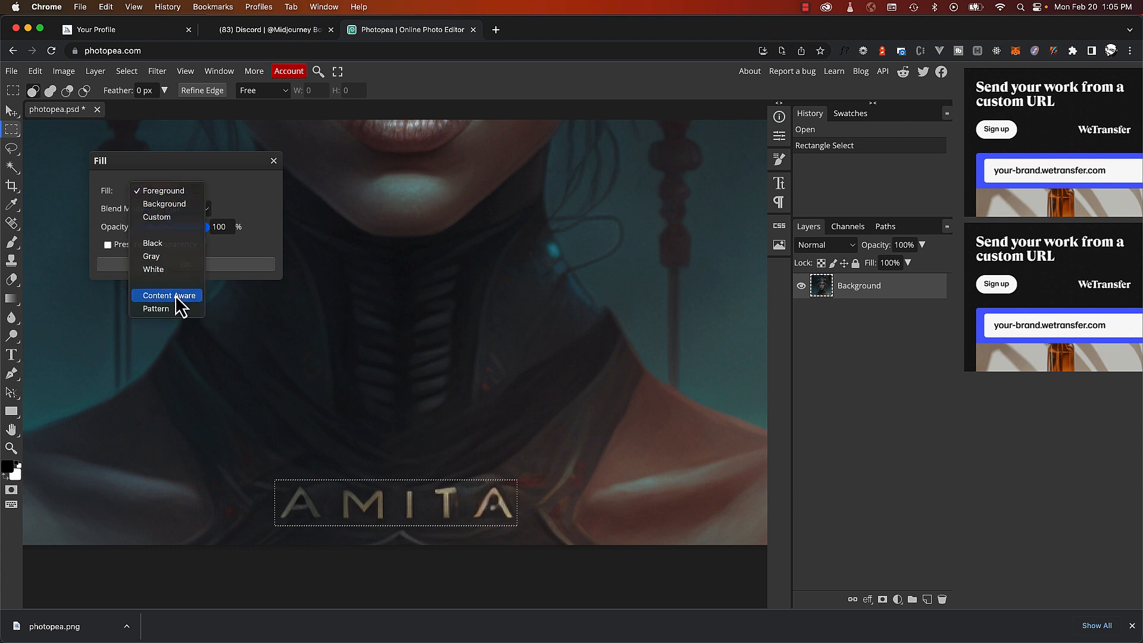
click(168, 295)
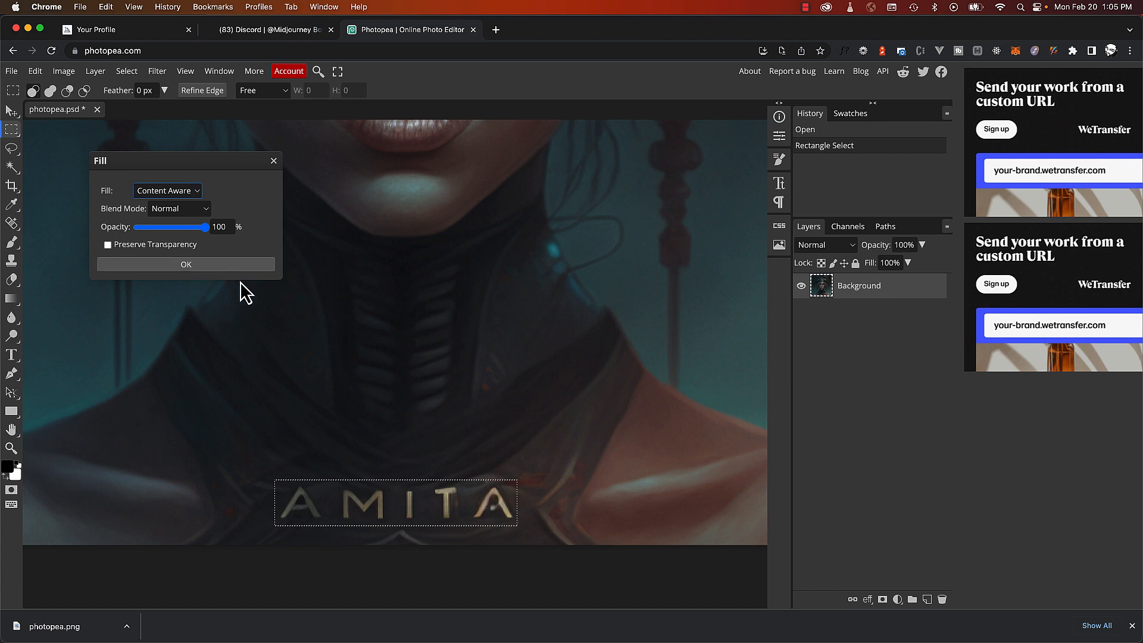
mouse_move(260, 299)
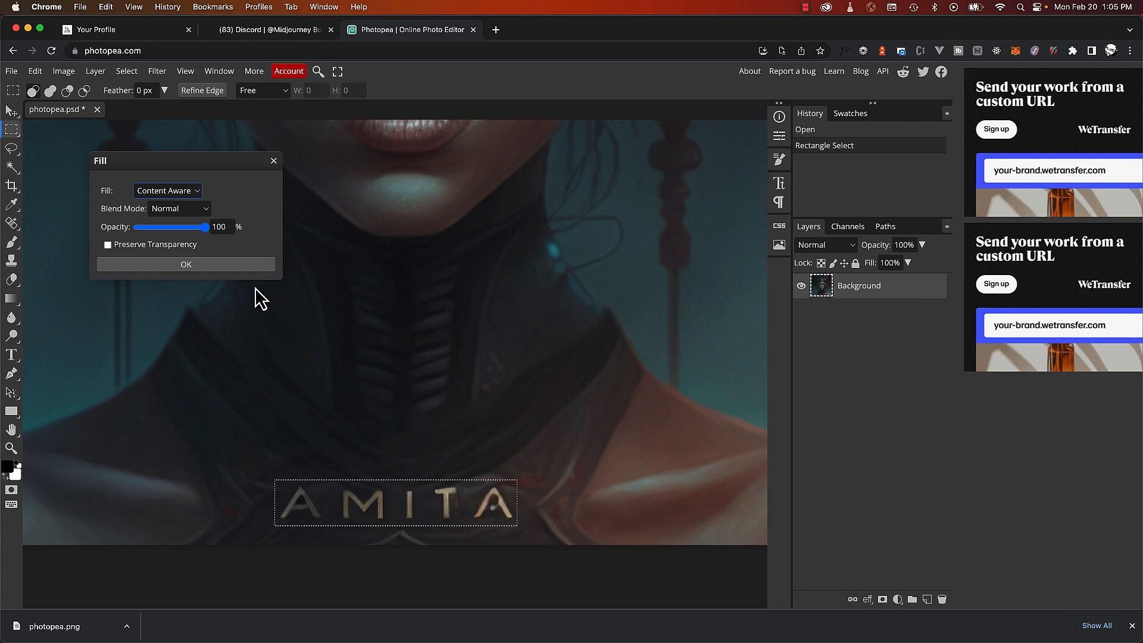
click(185, 264)
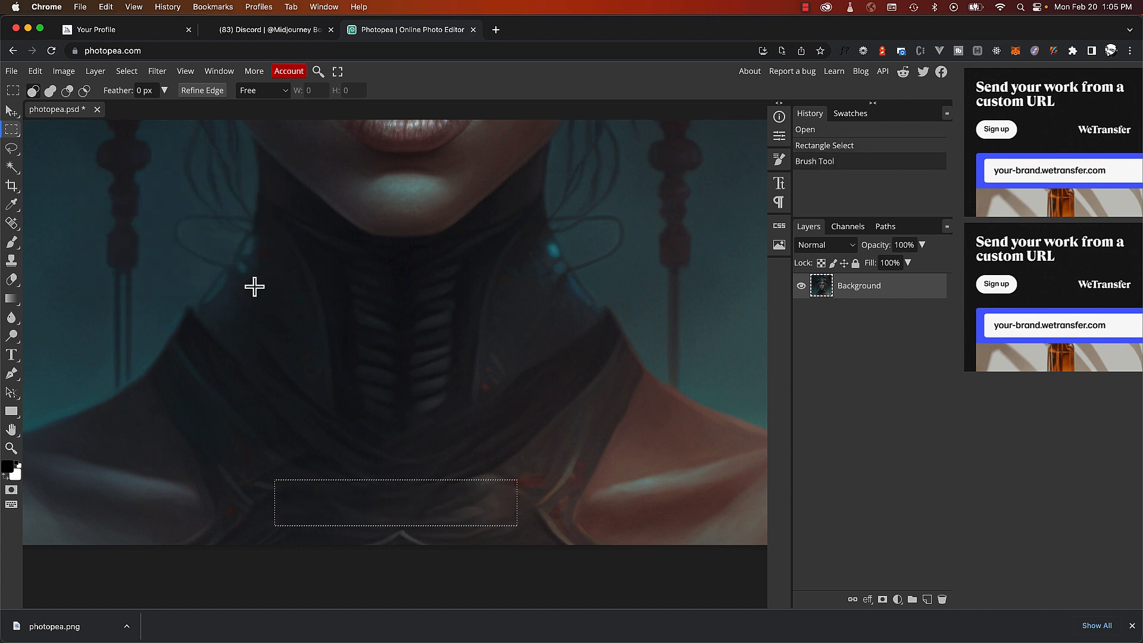
click(319, 486)
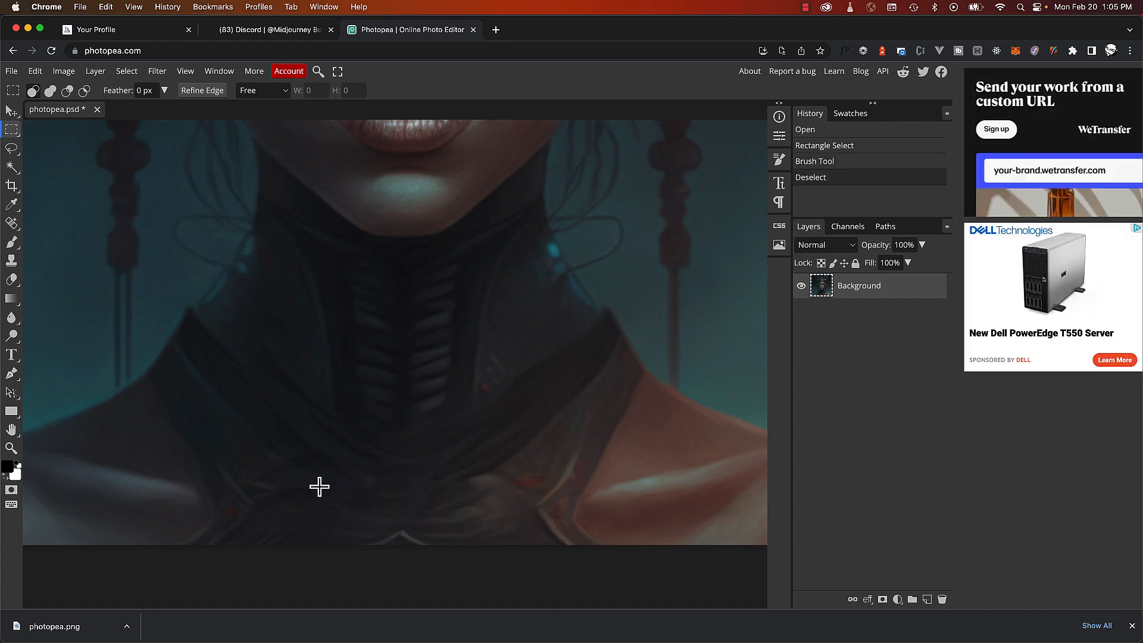
mouse_move(544, 427)
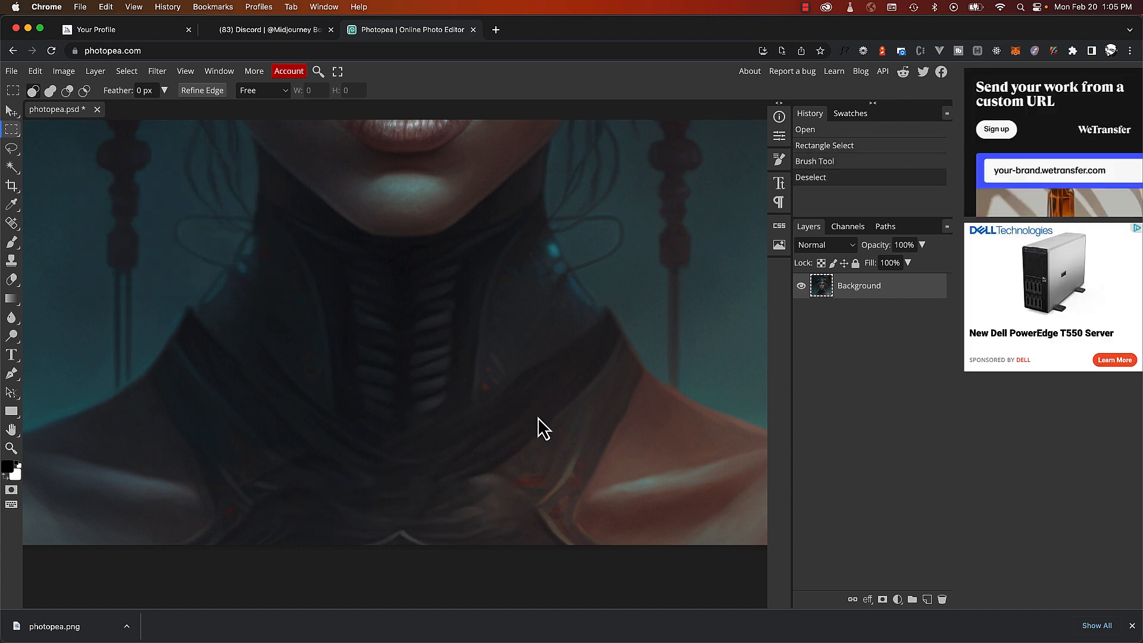